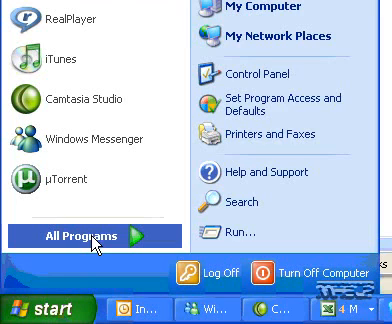
# Expand All Programs in the Start menu to show installed folders like MP3Gain and WinRAR.
pyautogui.click(80, 235)
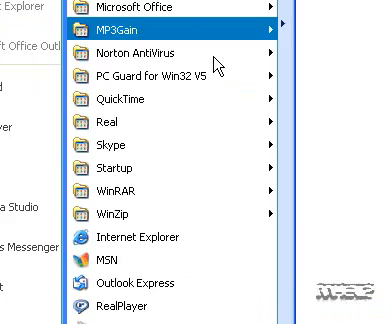